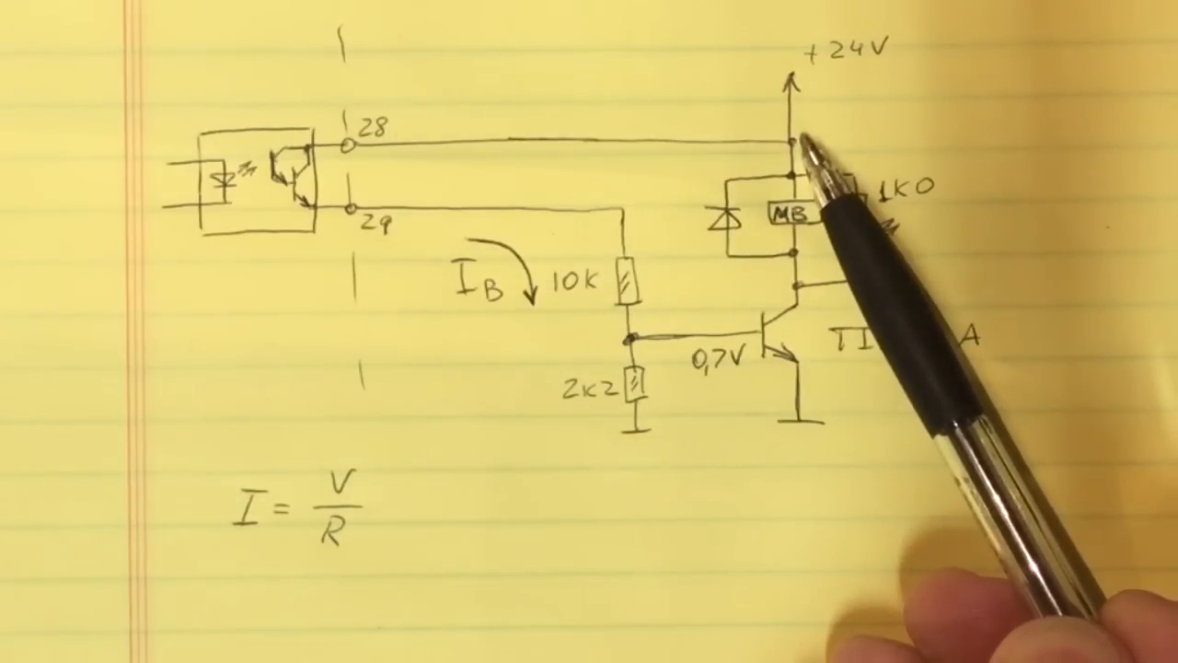
mouse_move(819, 230)
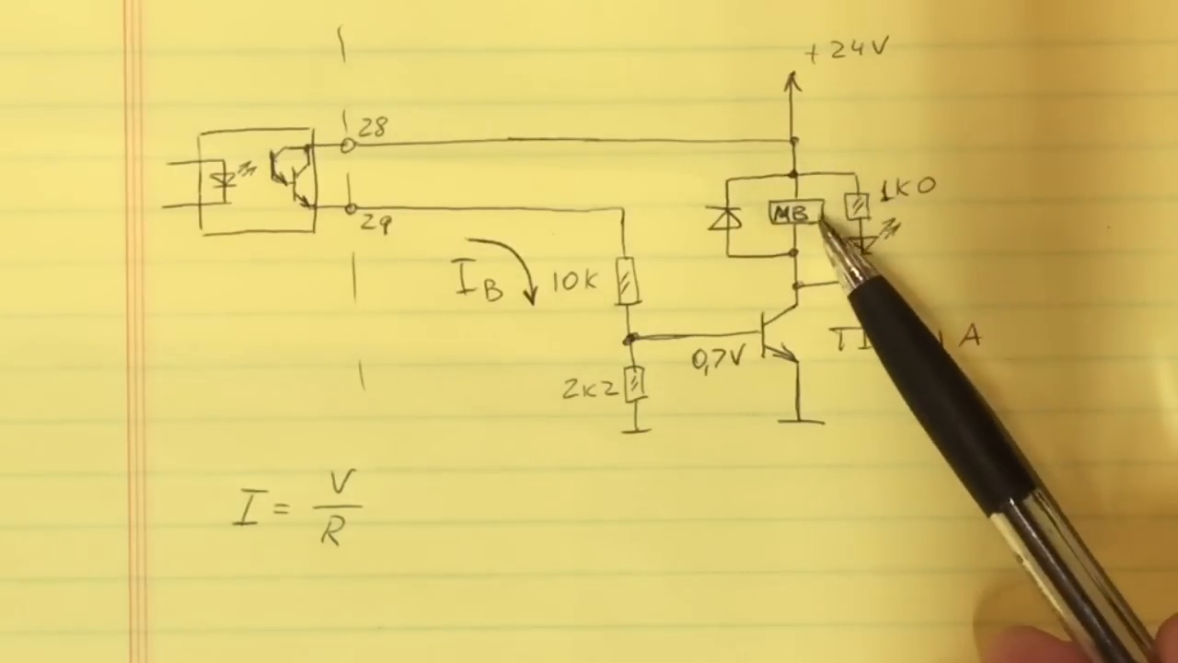